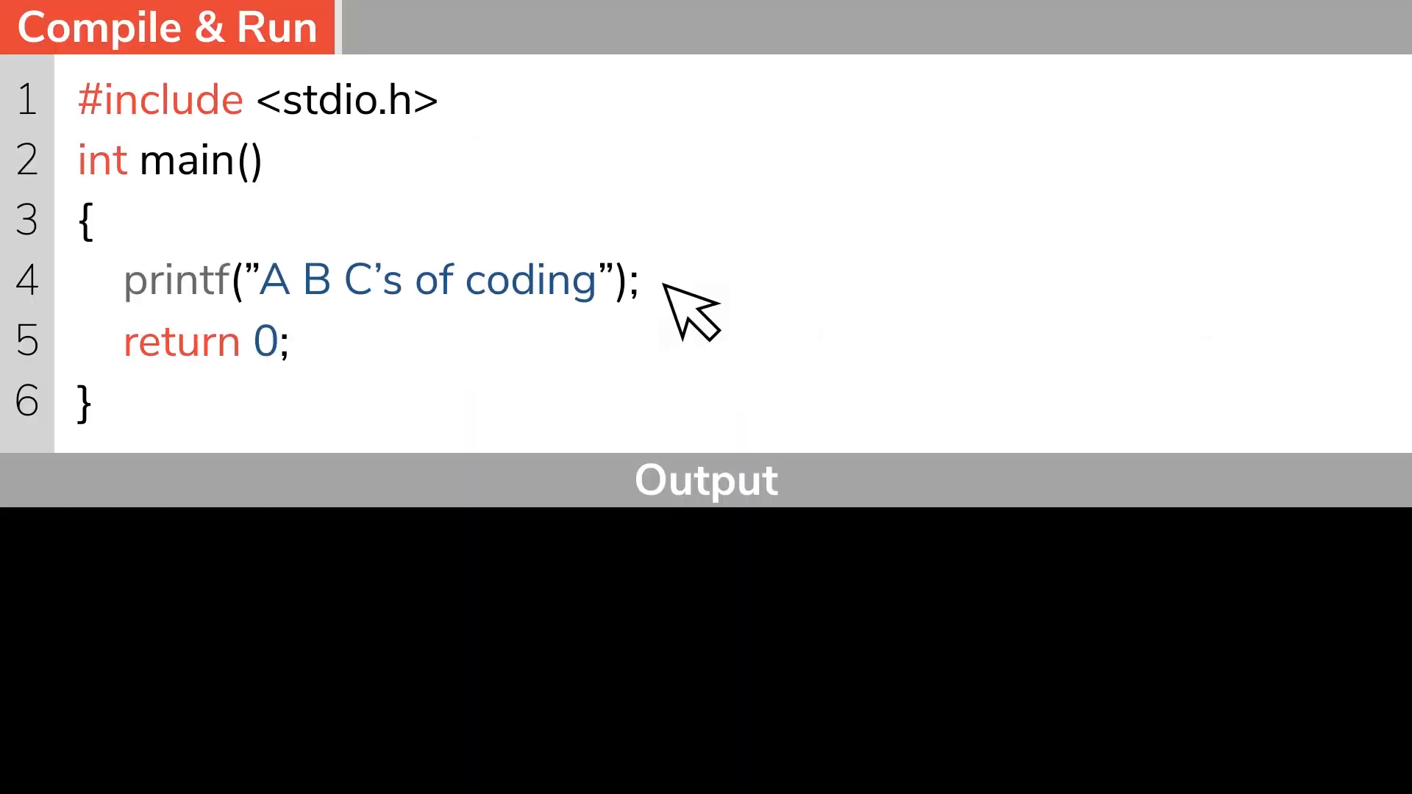
Step: Add the comment '//Learn from scratch', compile and run, and expand the 'AnyBody can Code' output
text(//Learn from scratch)
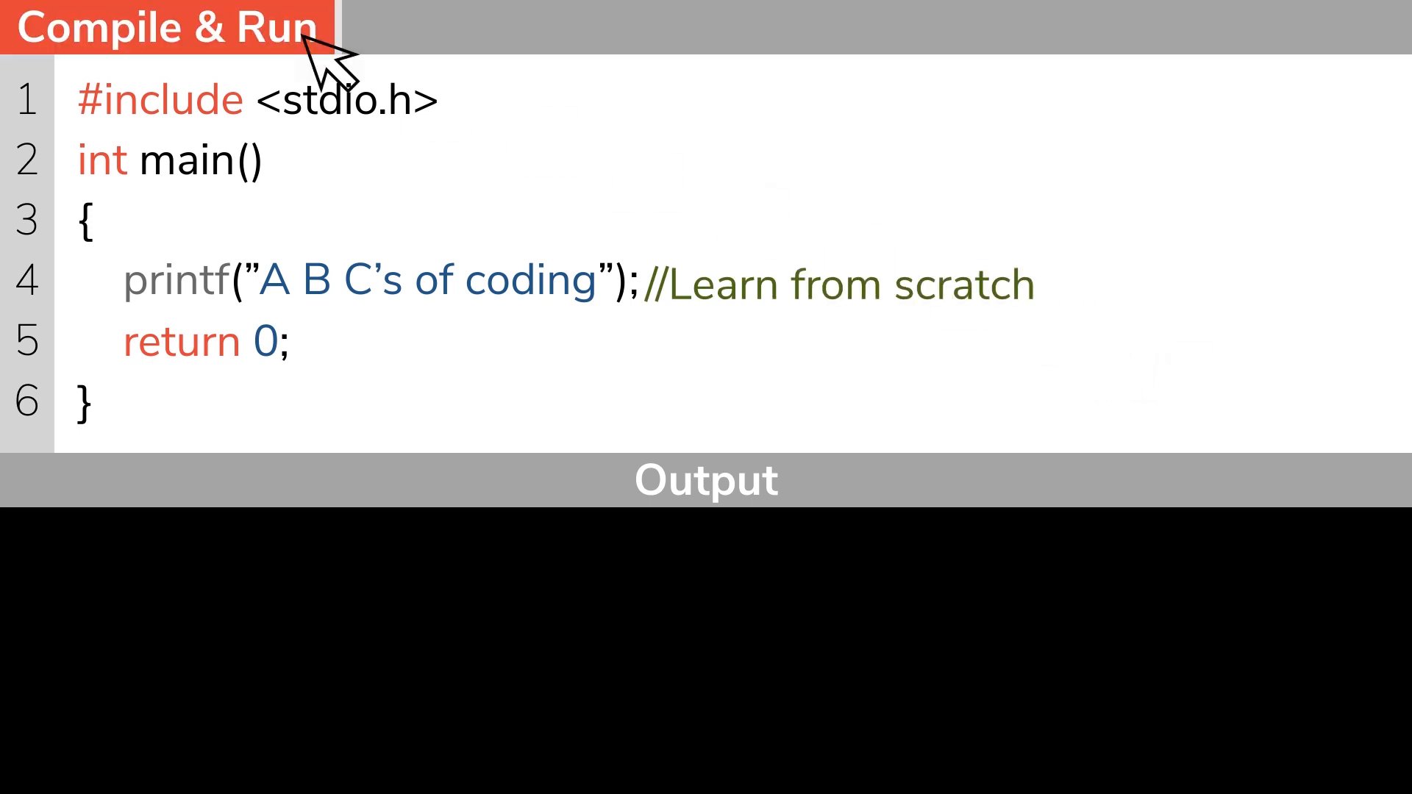
click(162, 27)
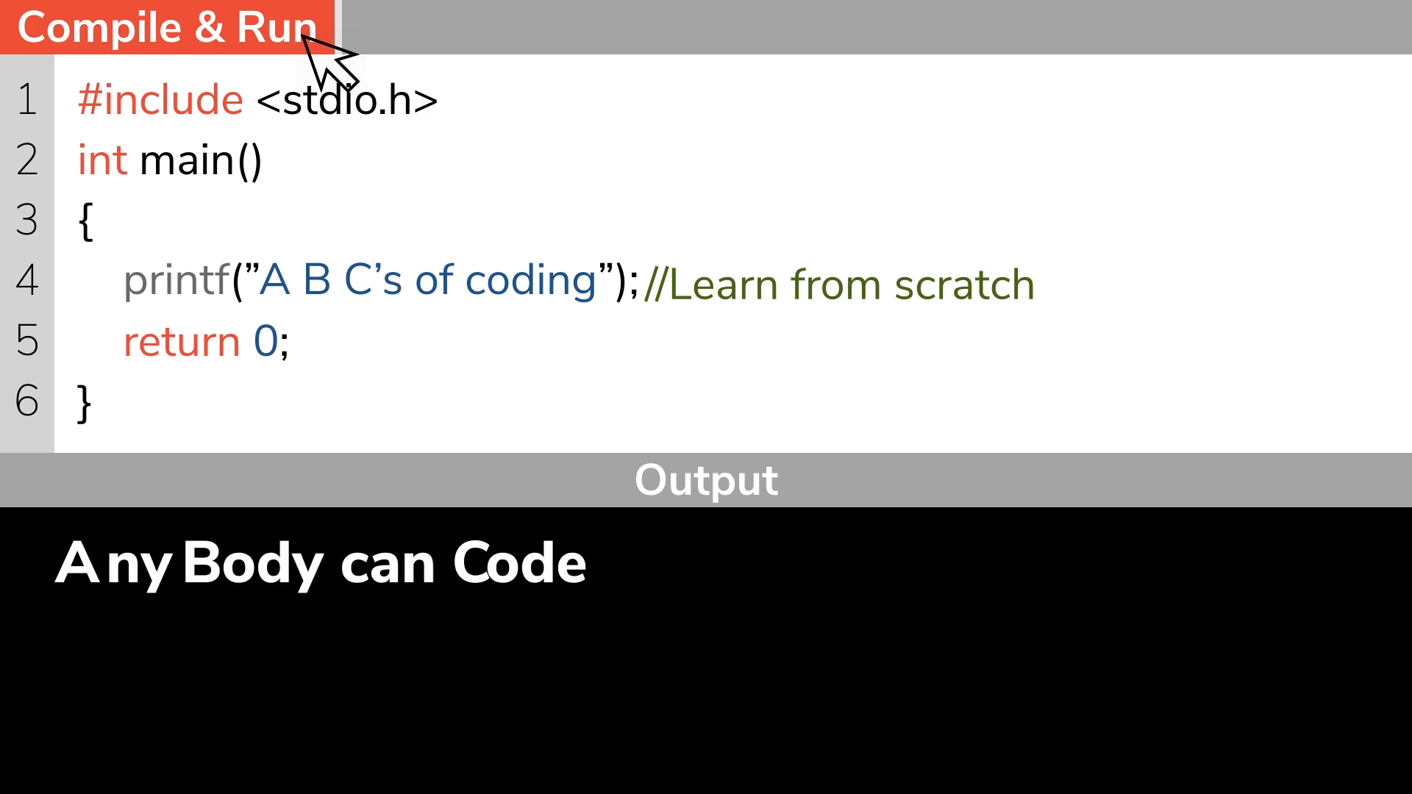
click(161, 27)
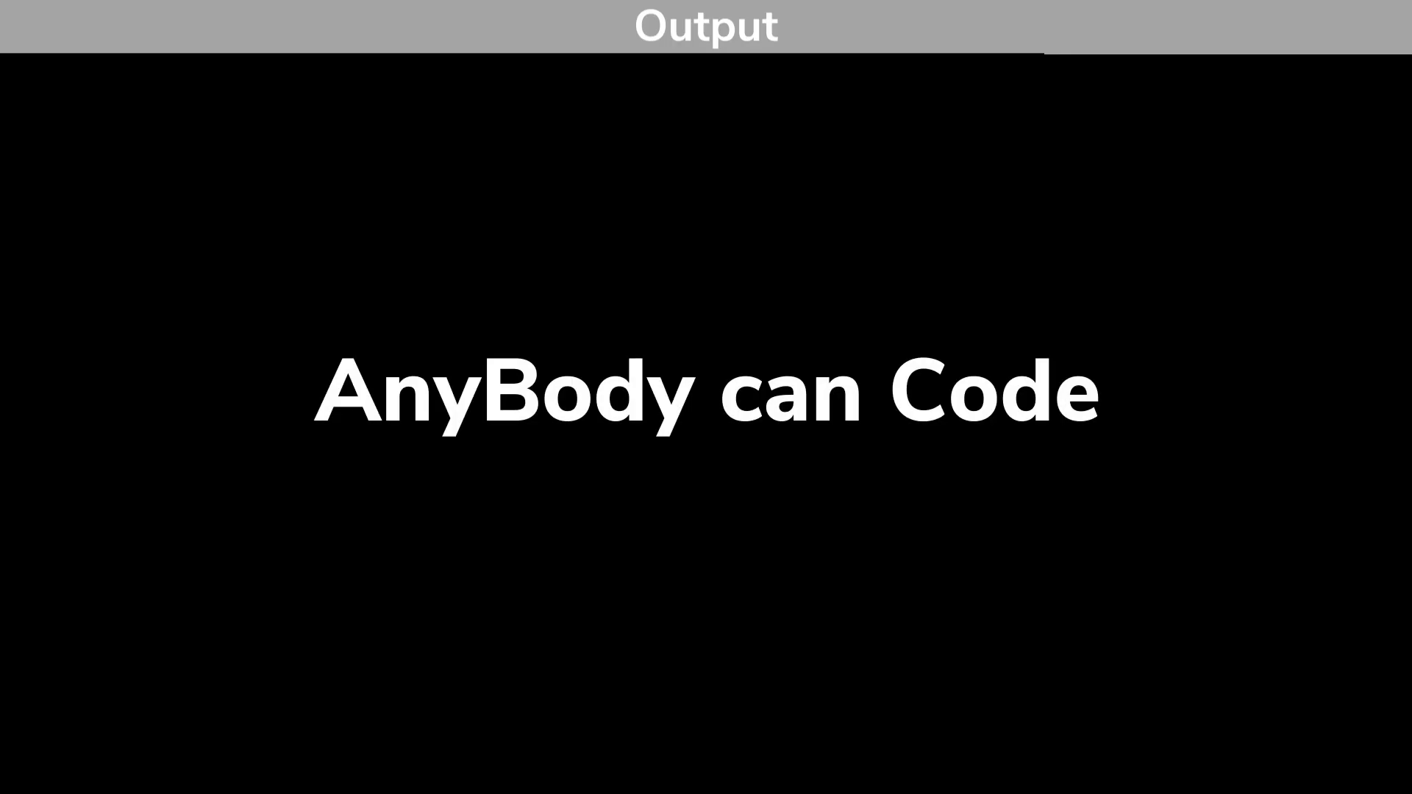